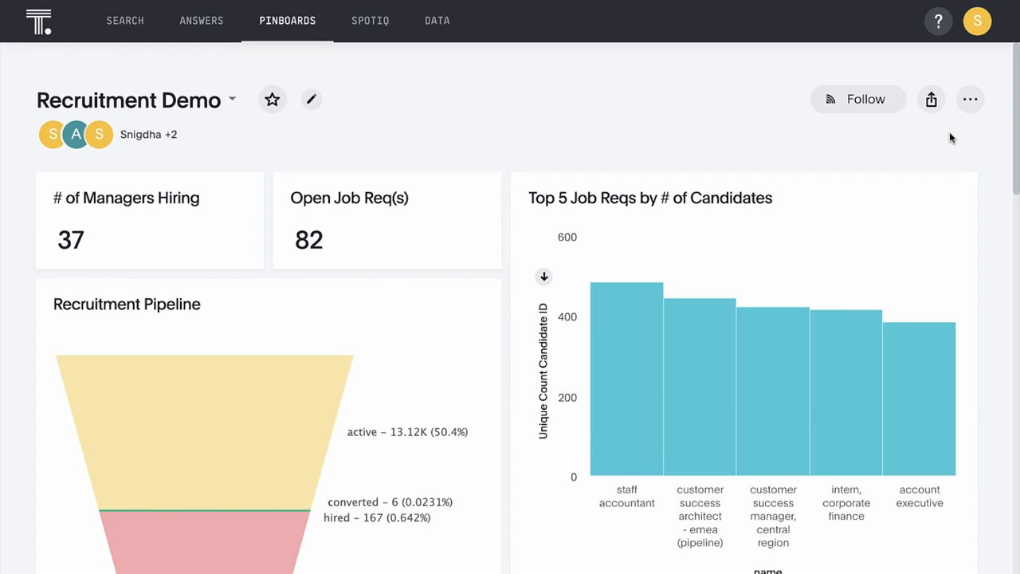
Export the Recruitment Demo pinboard and its associated worksheets as a TML zip
click(969, 99)
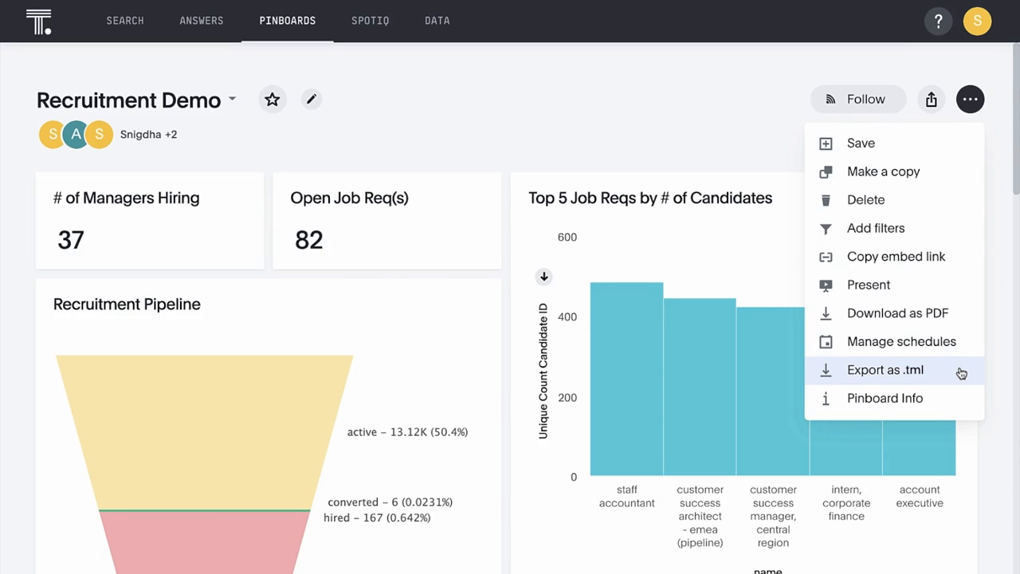
click(884, 369)
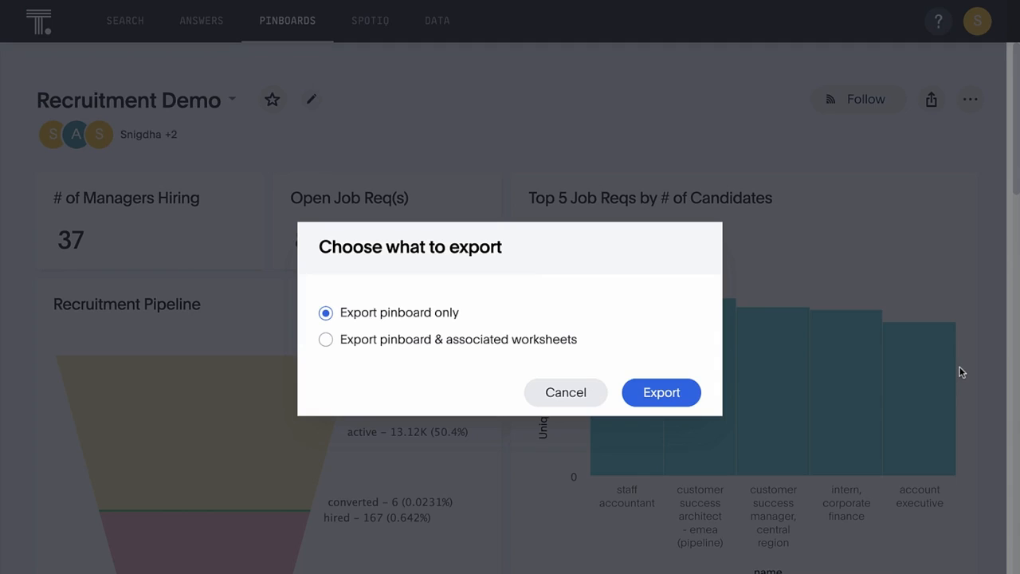
mouse_move(578, 347)
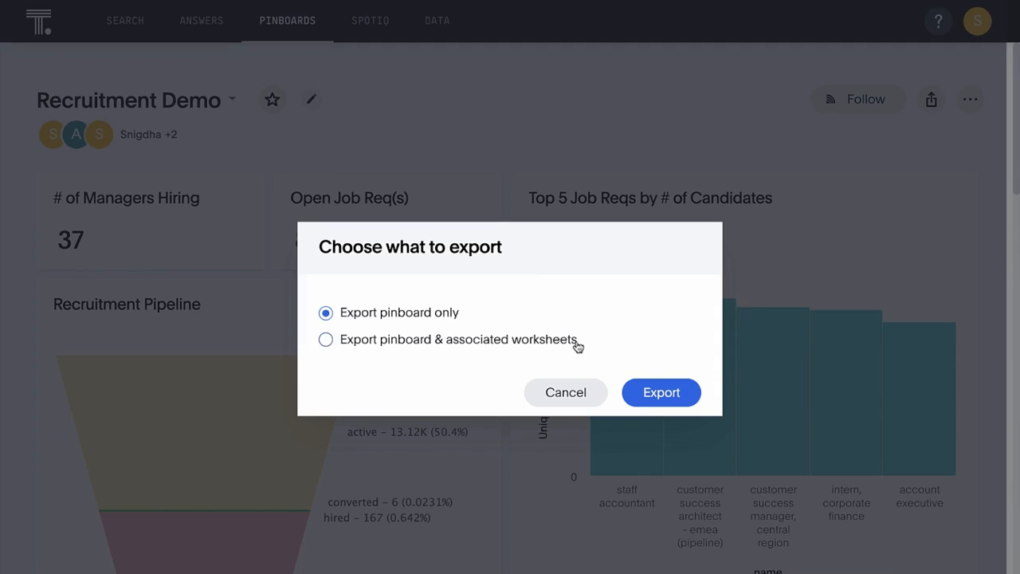
click(325, 339)
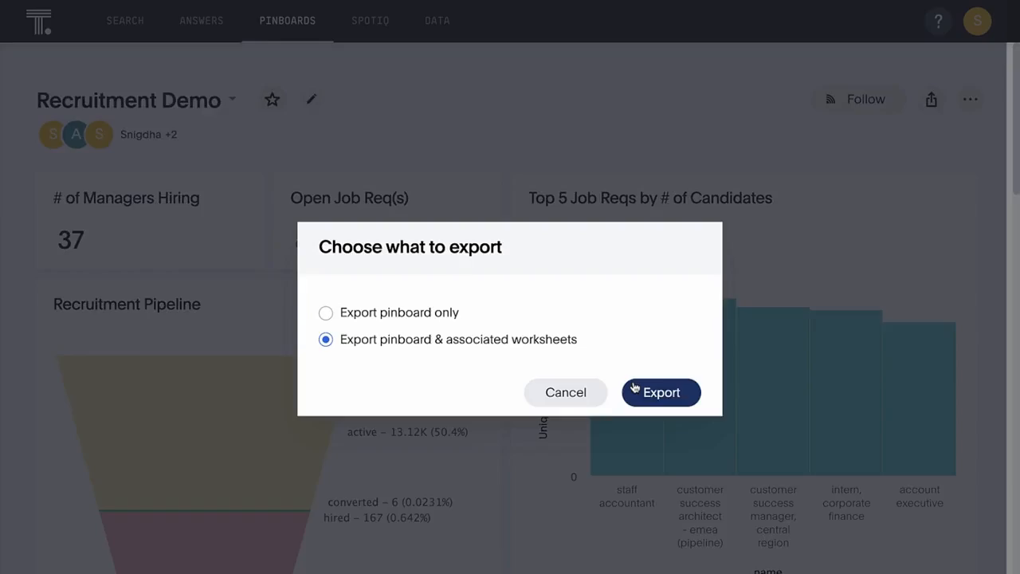
click(660, 392)
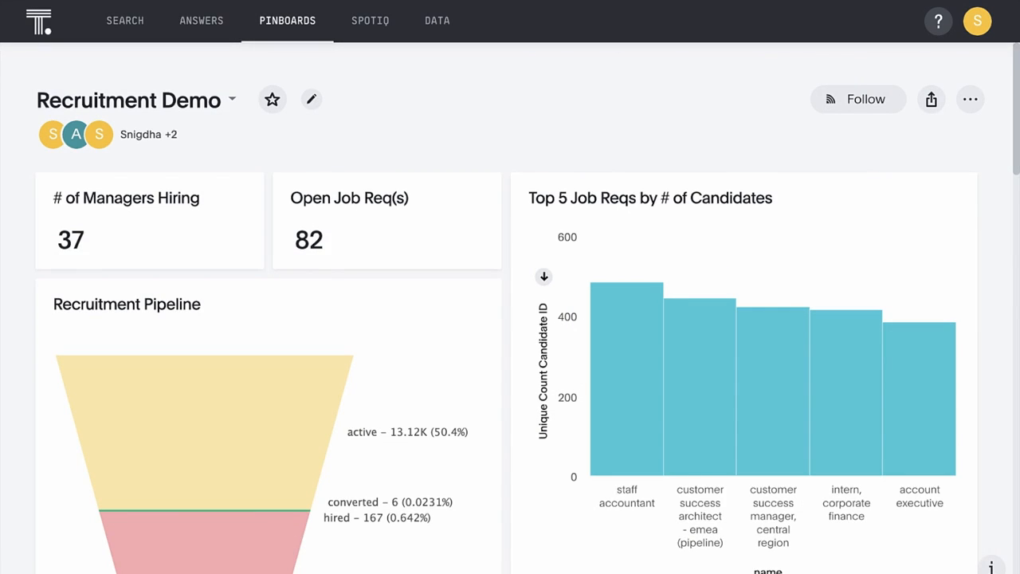
Import Recruitment Demo.pinboard.tml.zip from Downloads and open the newly created pinboard
click(286, 20)
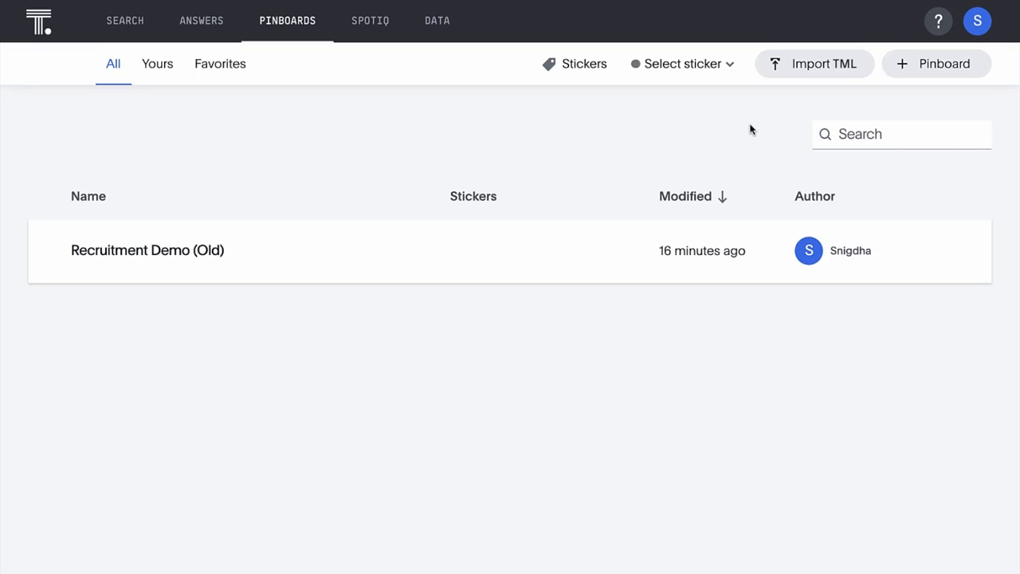
click(814, 62)
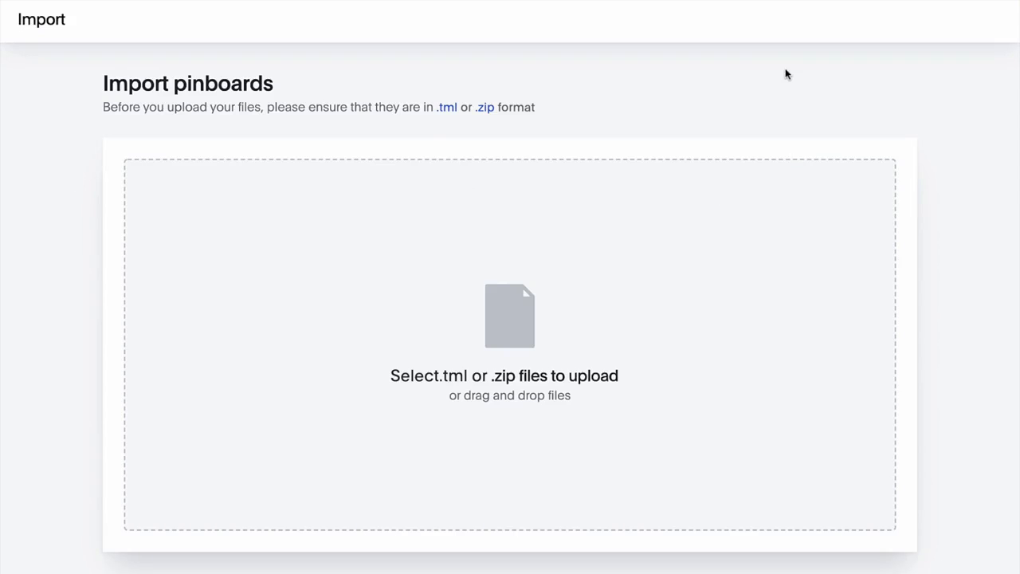
click(509, 342)
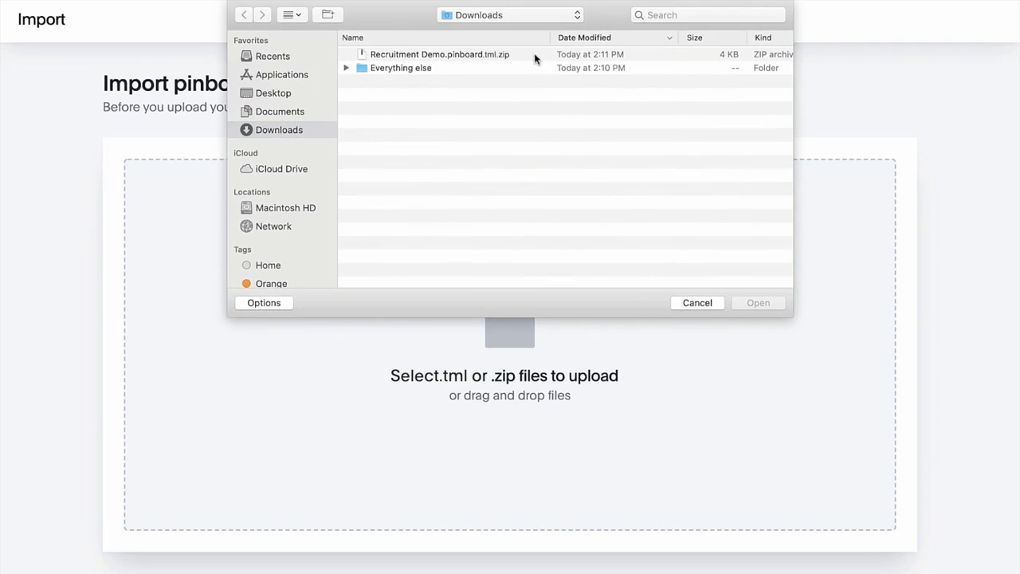
click(439, 55)
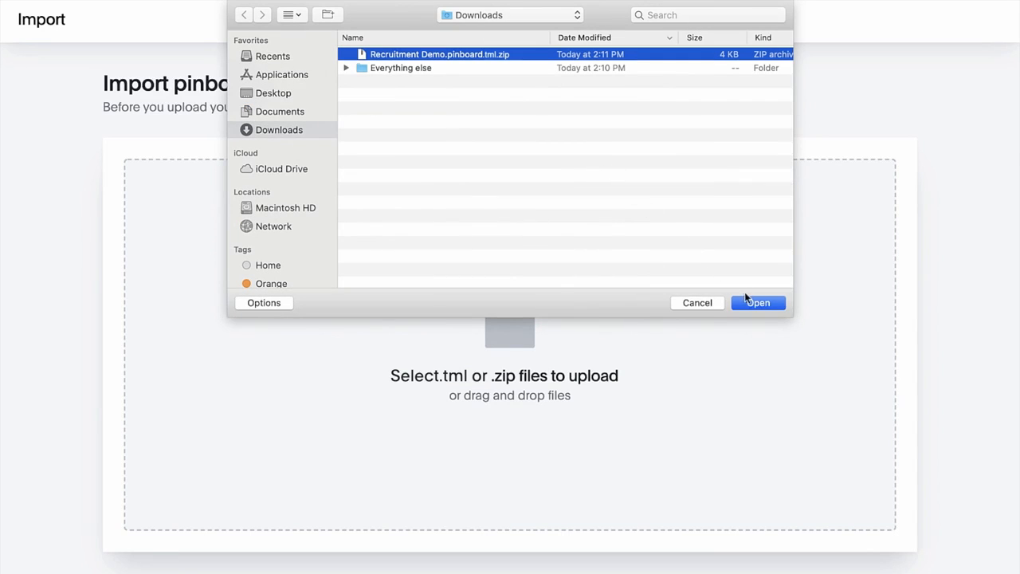
click(756, 302)
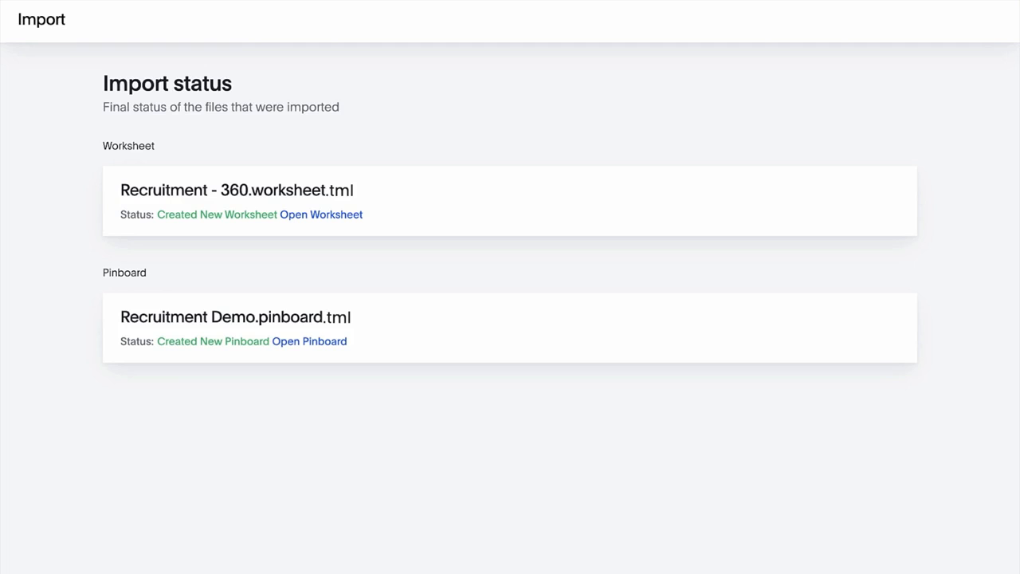
mouse_move(309, 341)
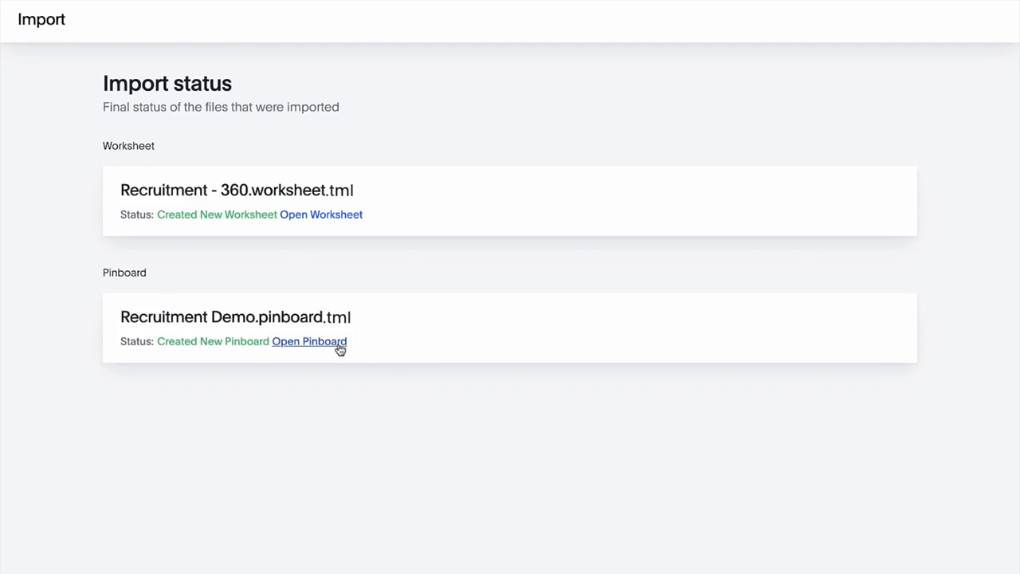
click(309, 341)
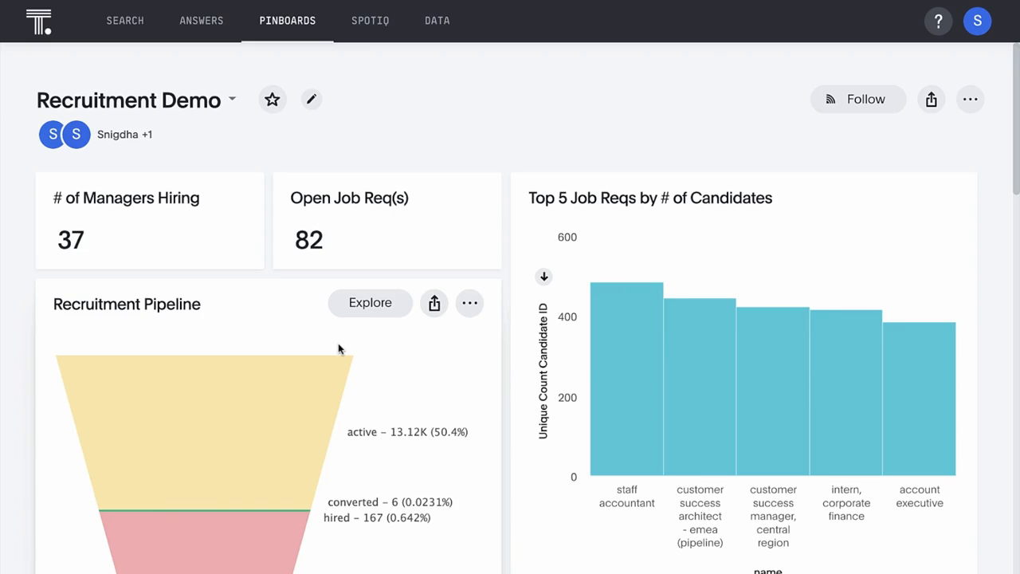
Show the actions list for the imported Recruitment Demo pinboard
click(969, 99)
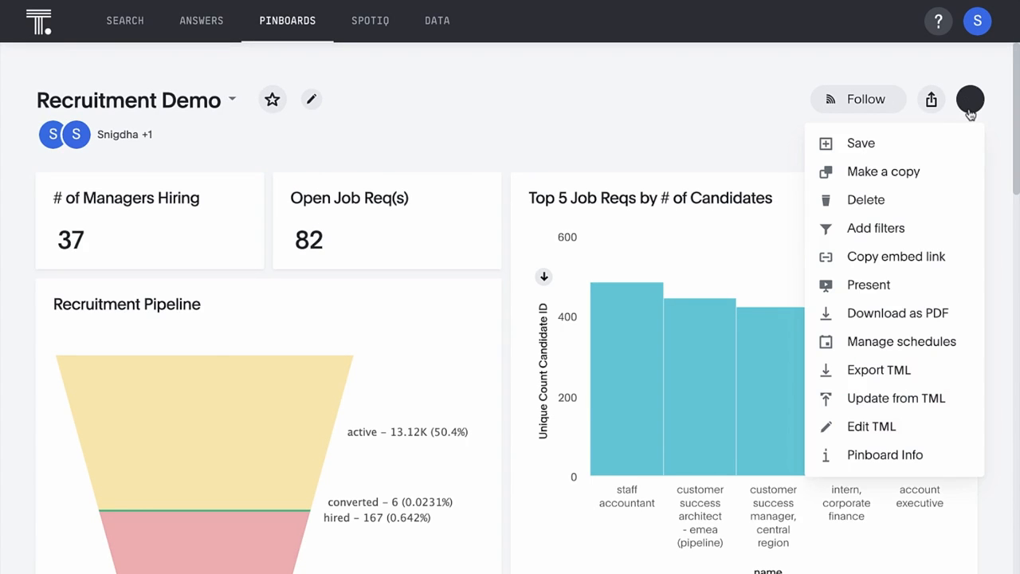
mouse_move(871, 426)
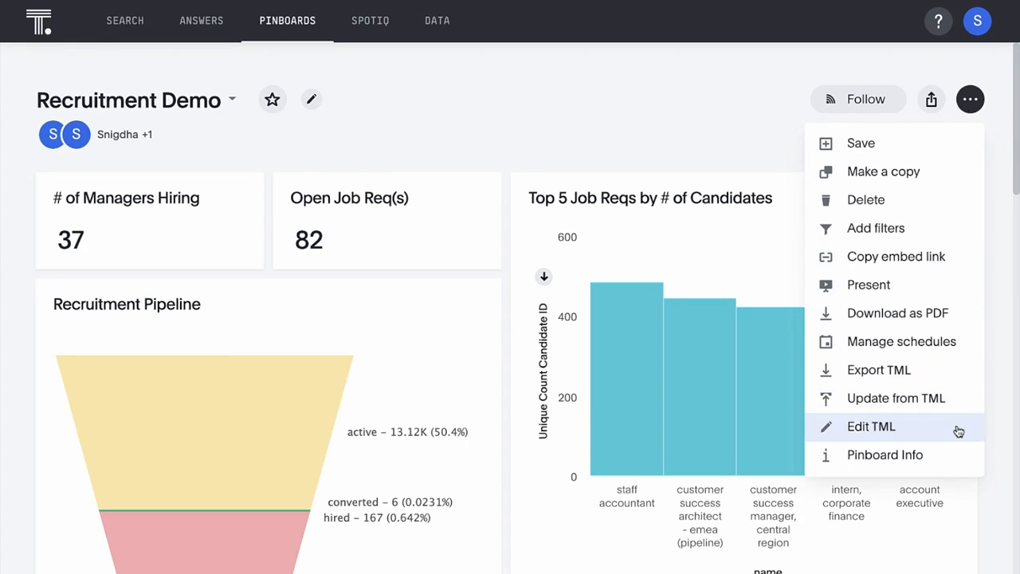
In the pinboard TML, change 'top 5' to 'top 10' in the chart title and query
click(870, 426)
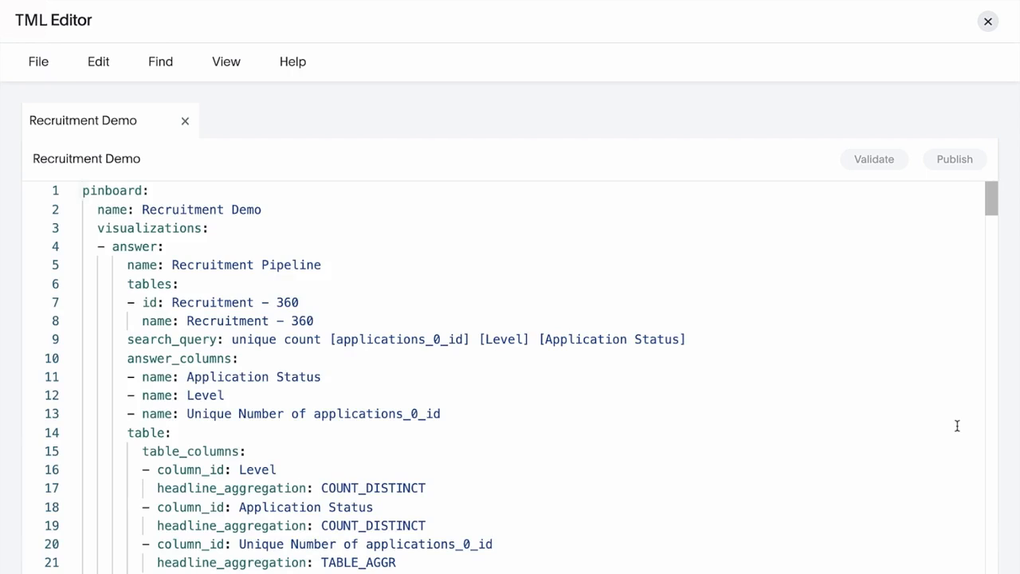
text(t)
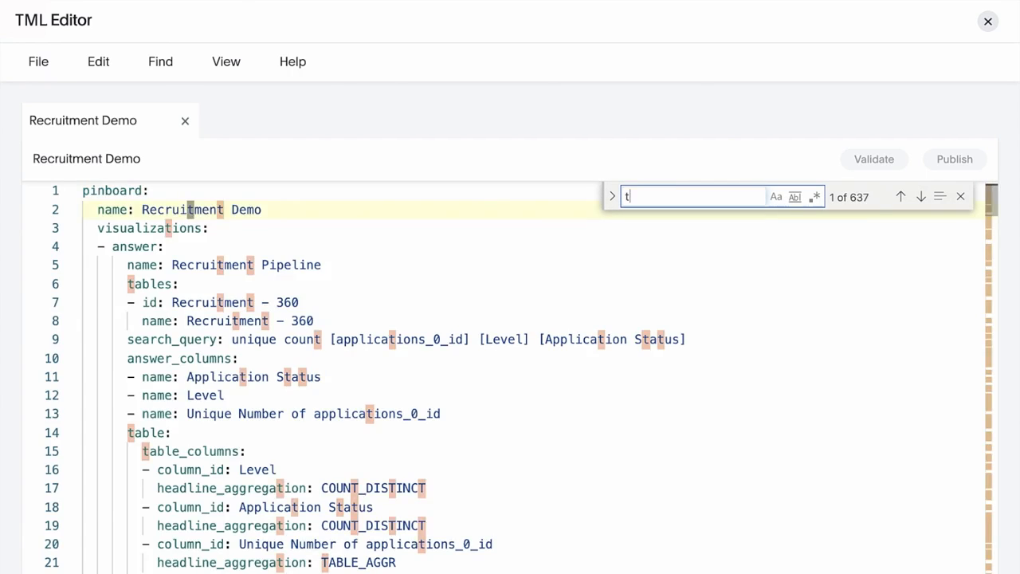
text(op 5)
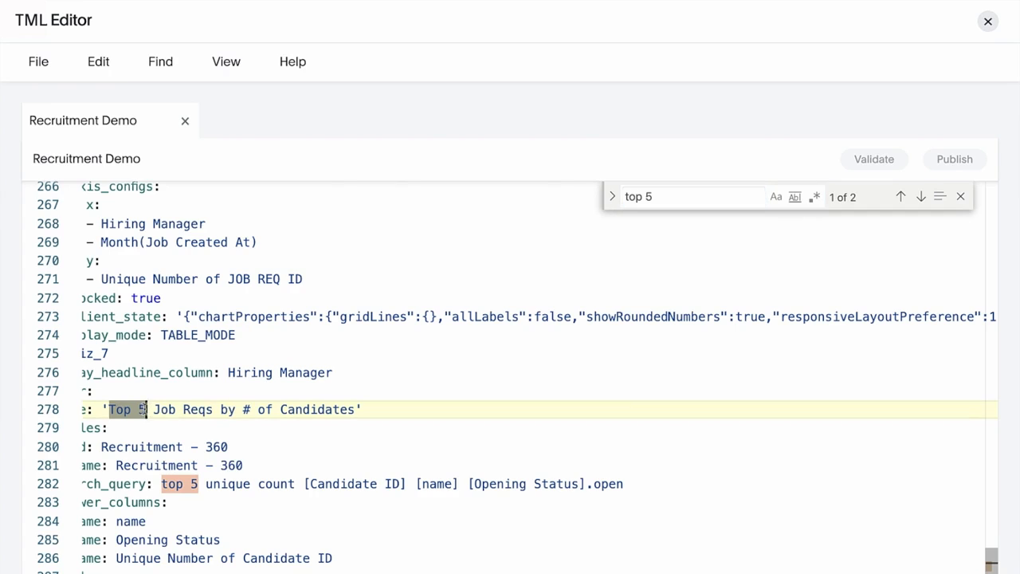
text(0)
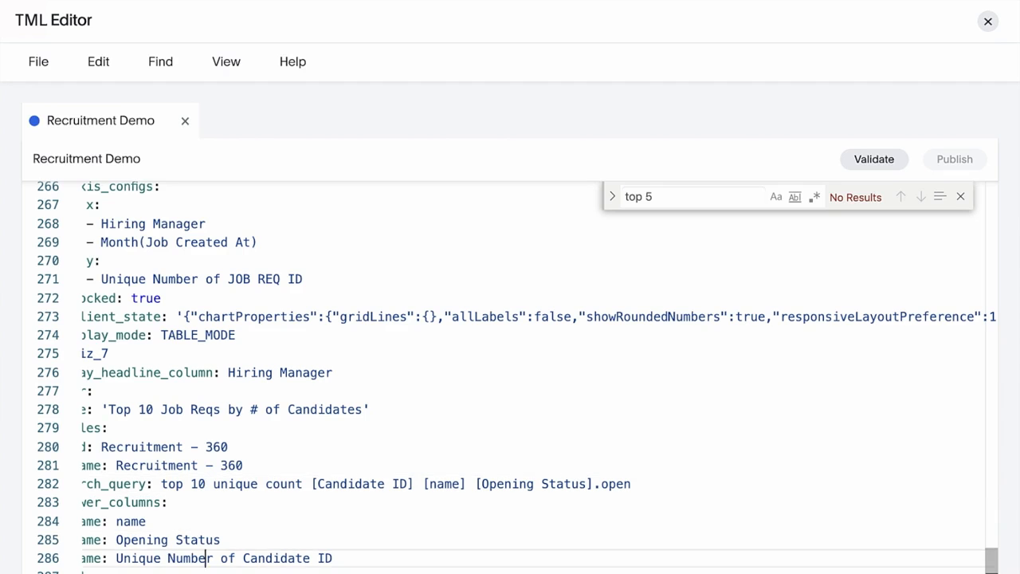
Change the chart type from COLUMN to LINE
scroll(down, 3)
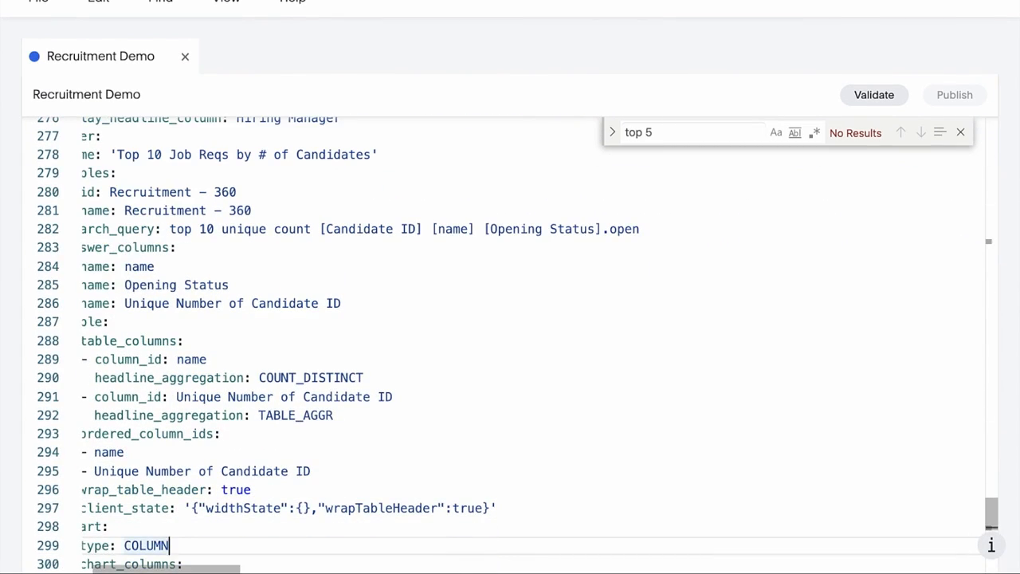
text(LI)
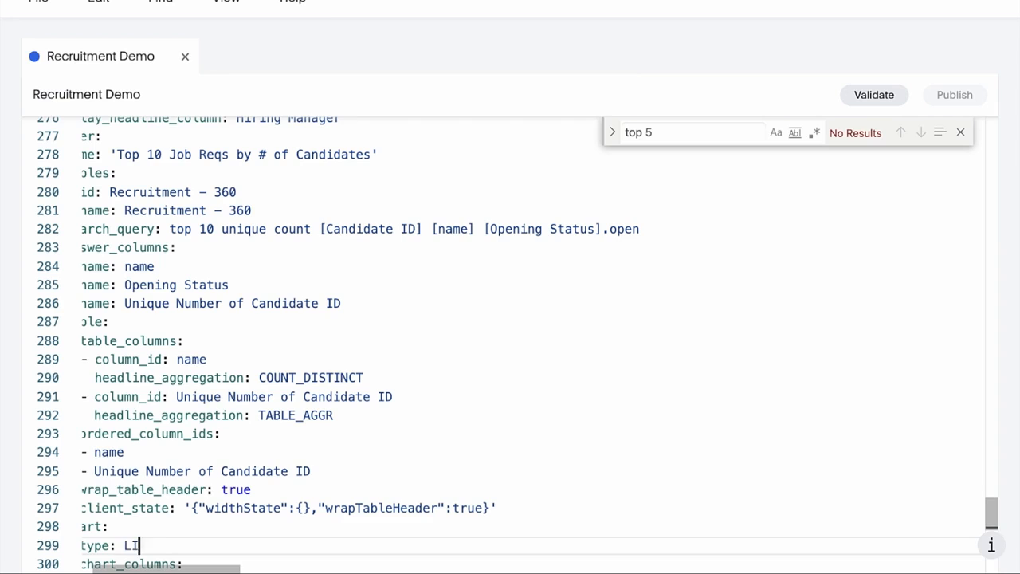
text(NE)
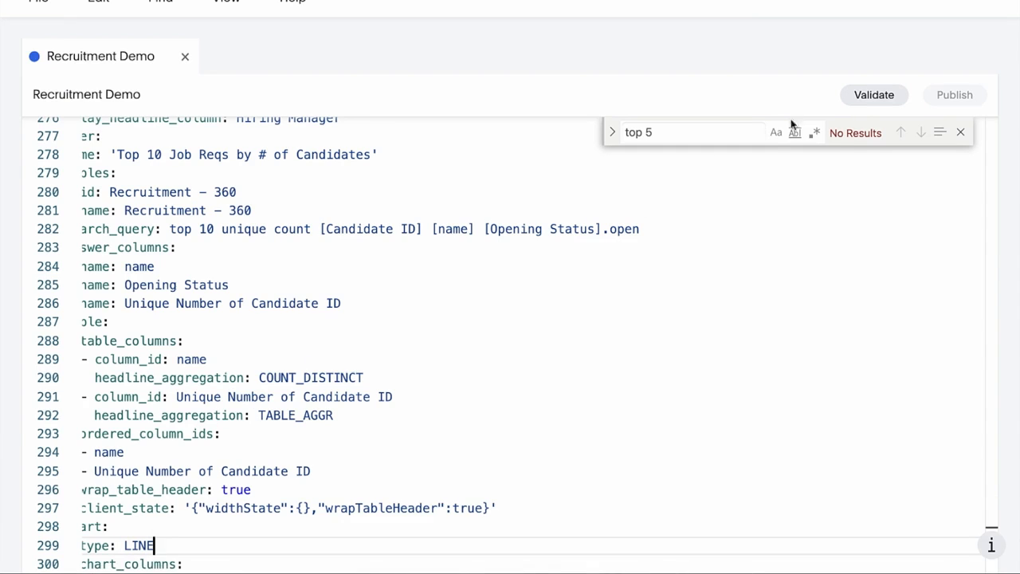
Validate the edited Recruitment Demo TML without errors and publish the changes
click(873, 94)
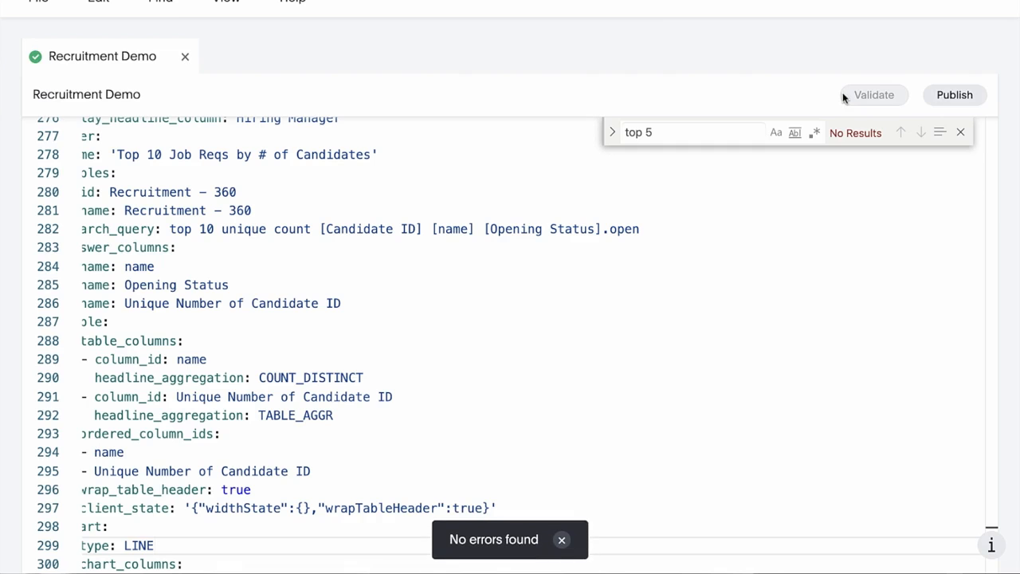
click(954, 94)
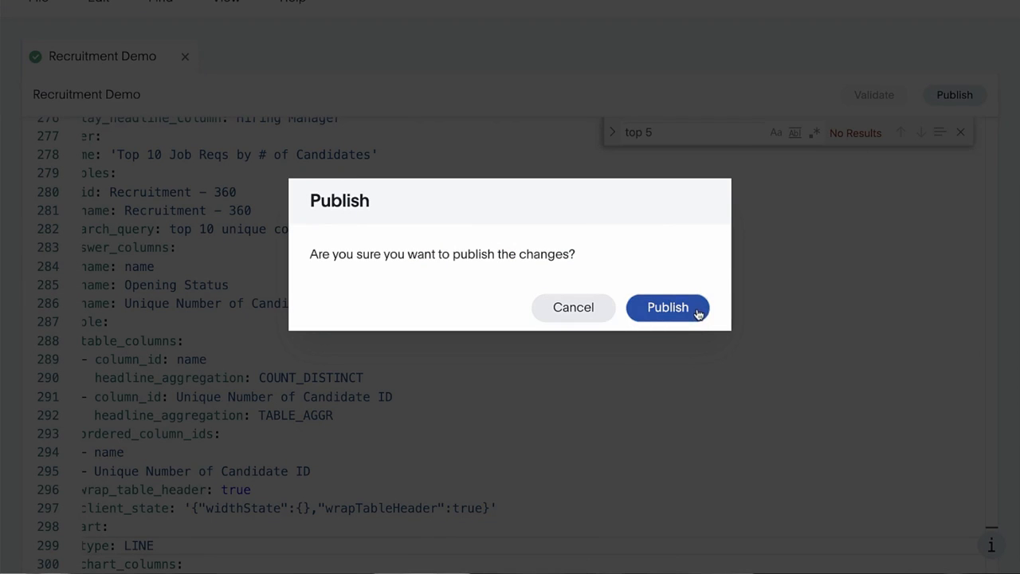
click(667, 307)
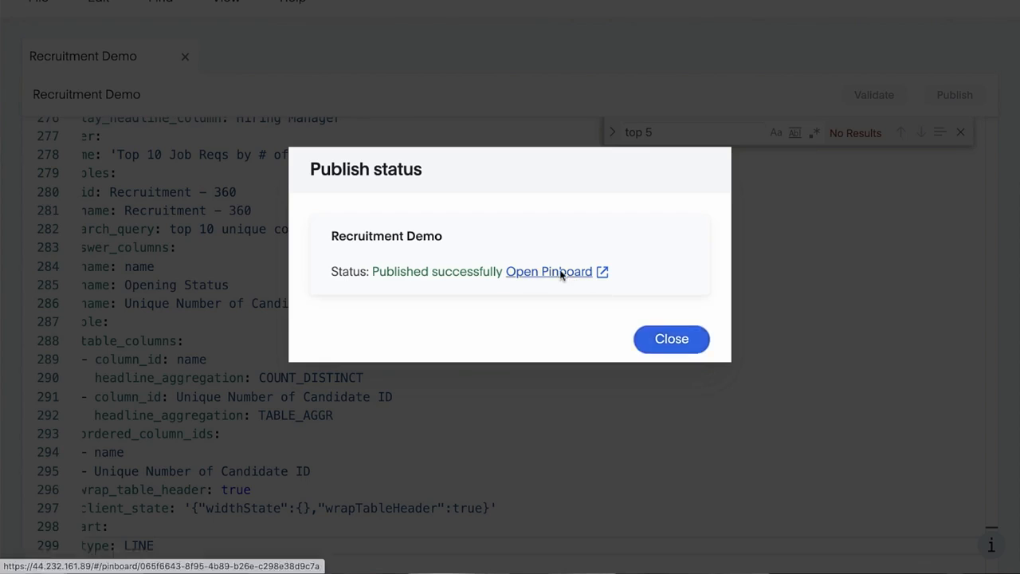